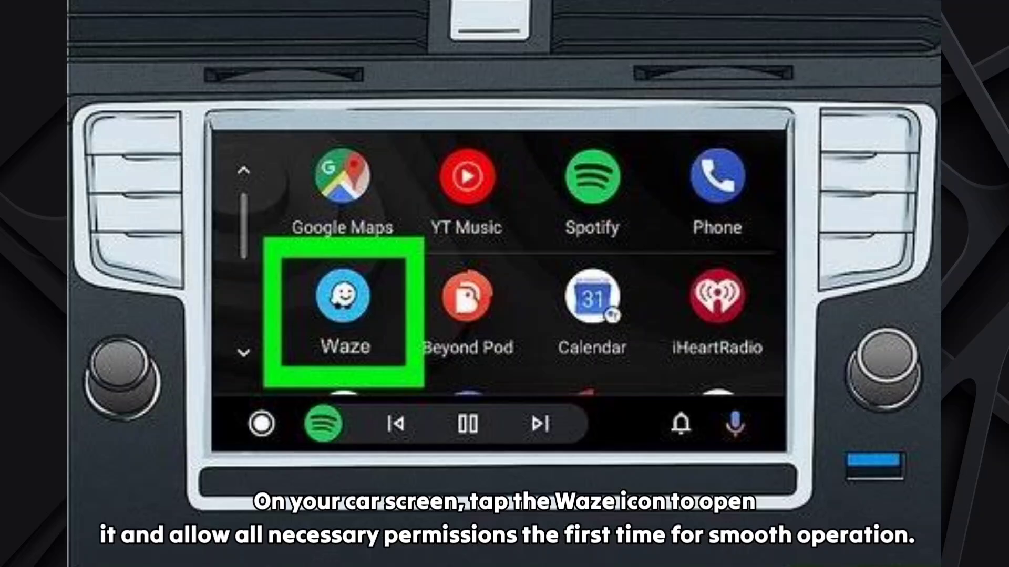
- Show the fastest route to Brighton, 15 minutes arriving 10:52, ready to start
click(345, 297)
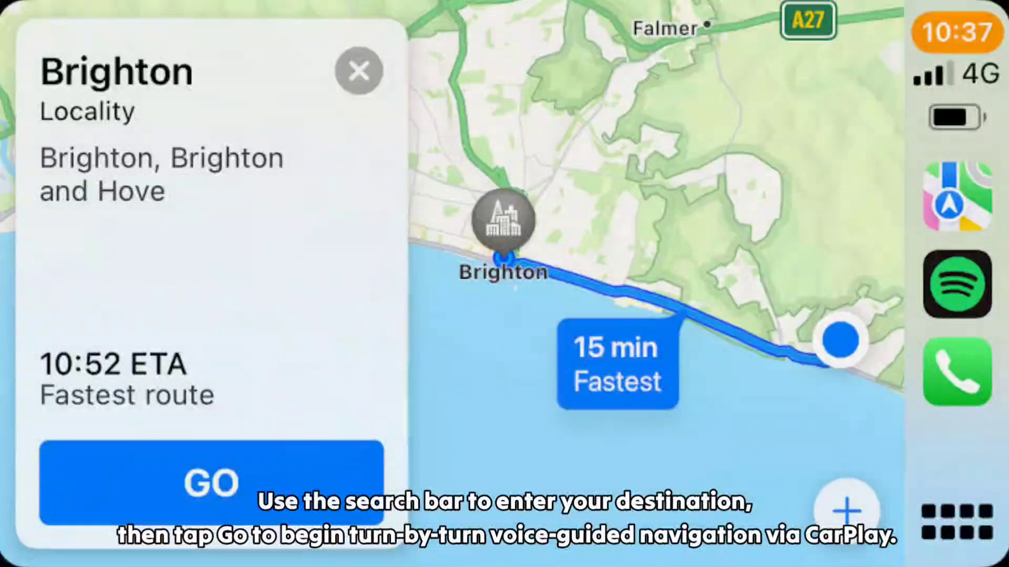